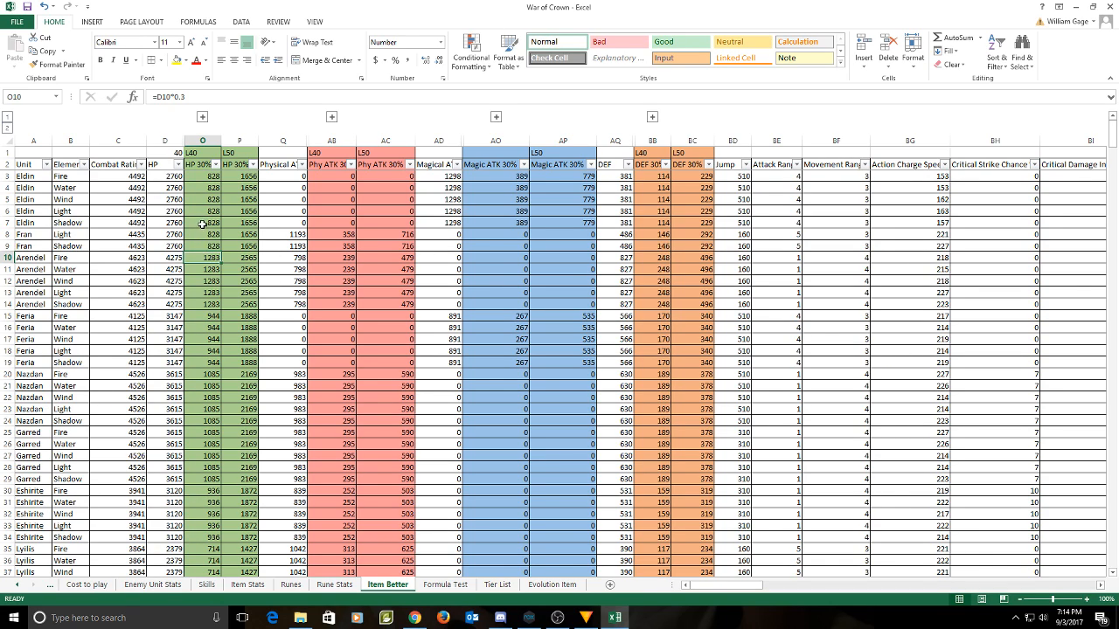
pyautogui.click(202, 223)
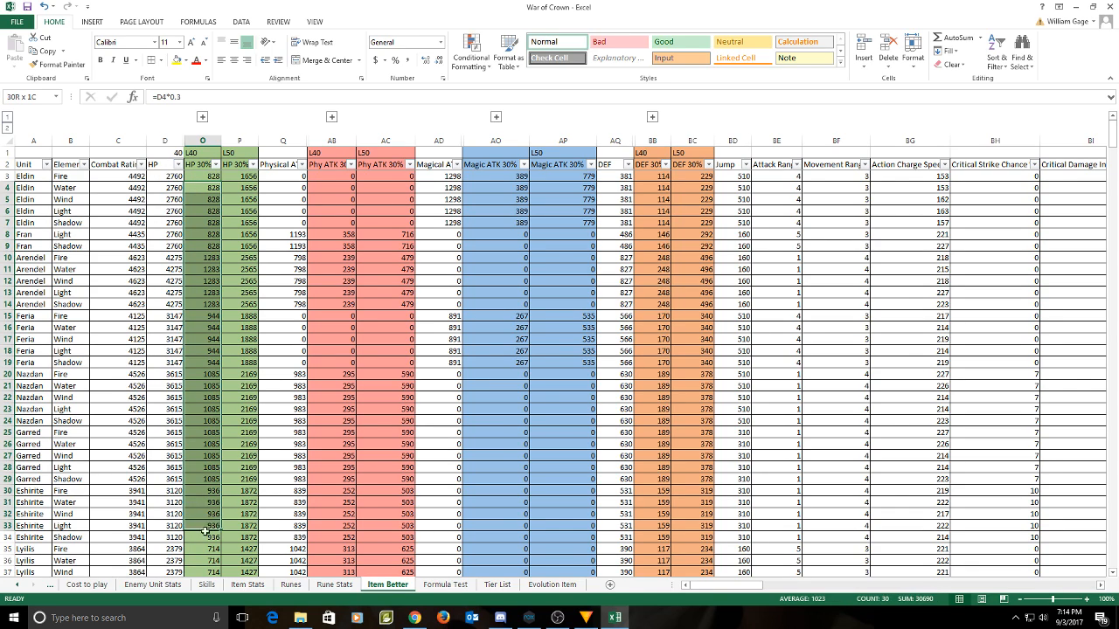
pyautogui.click(202, 257)
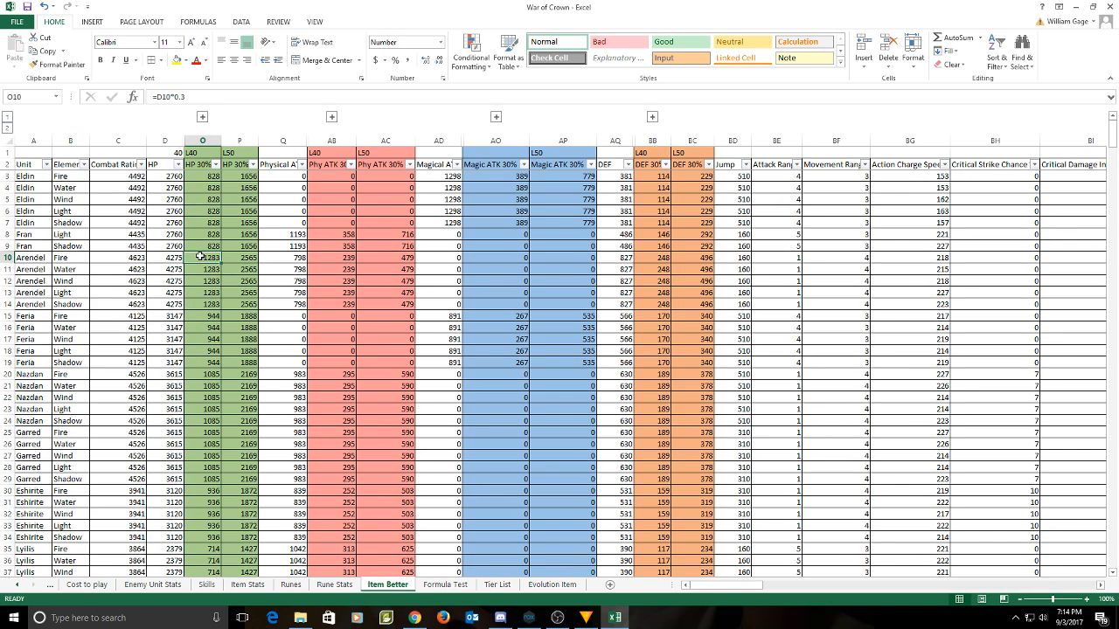
pyautogui.click(239, 257)
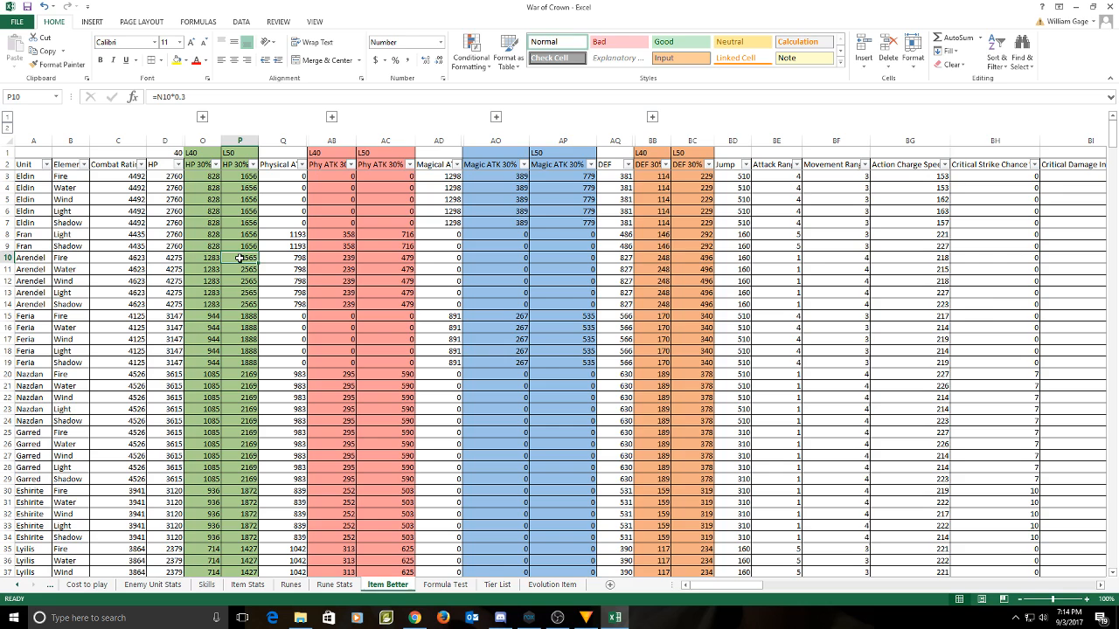
pyautogui.scroll(-3)
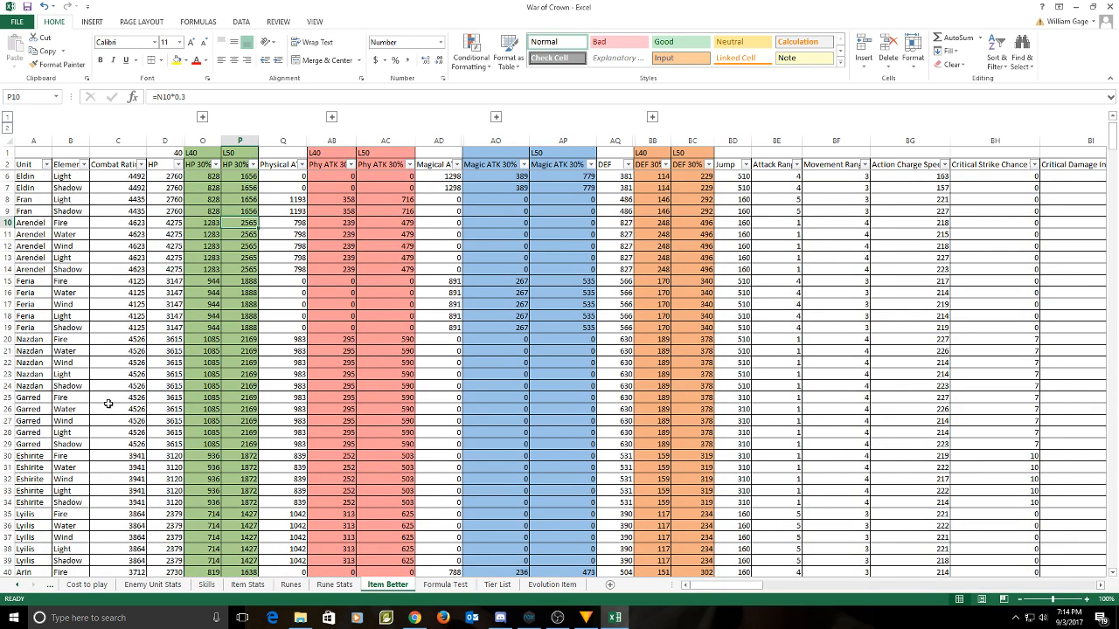
pyautogui.moveTo(243, 402)
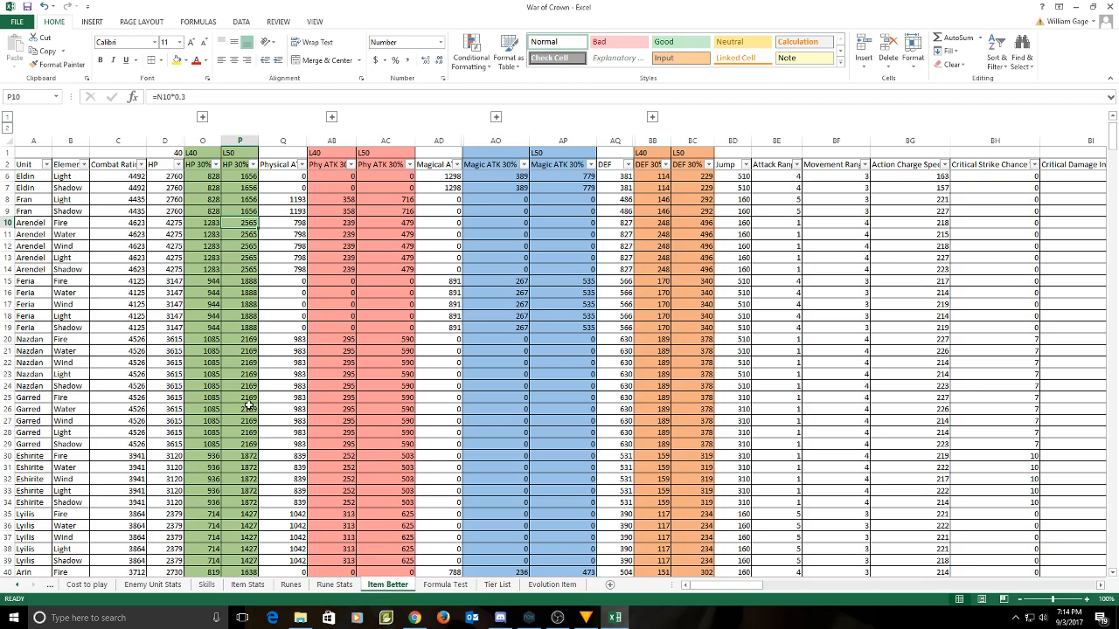
pyautogui.click(242, 352)
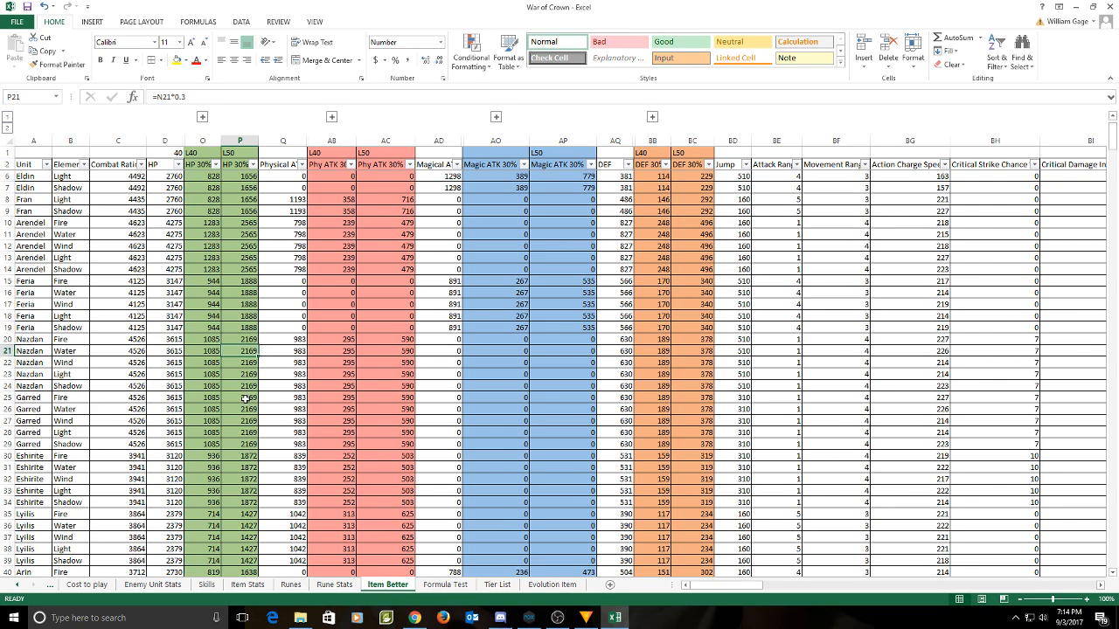
pyautogui.click(241, 362)
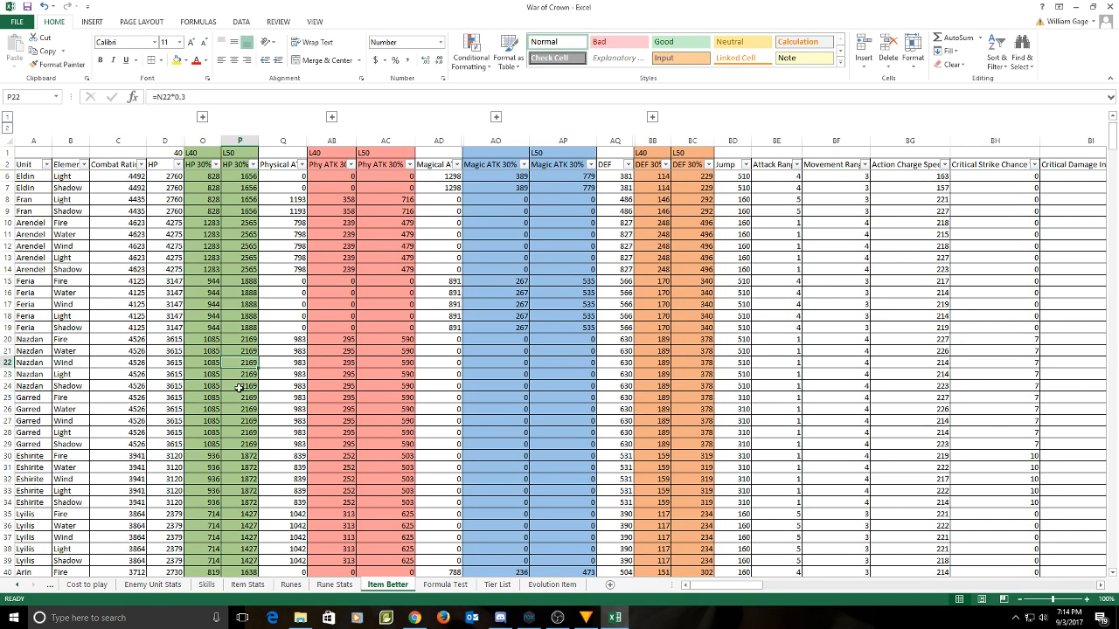
pyautogui.scroll(3)
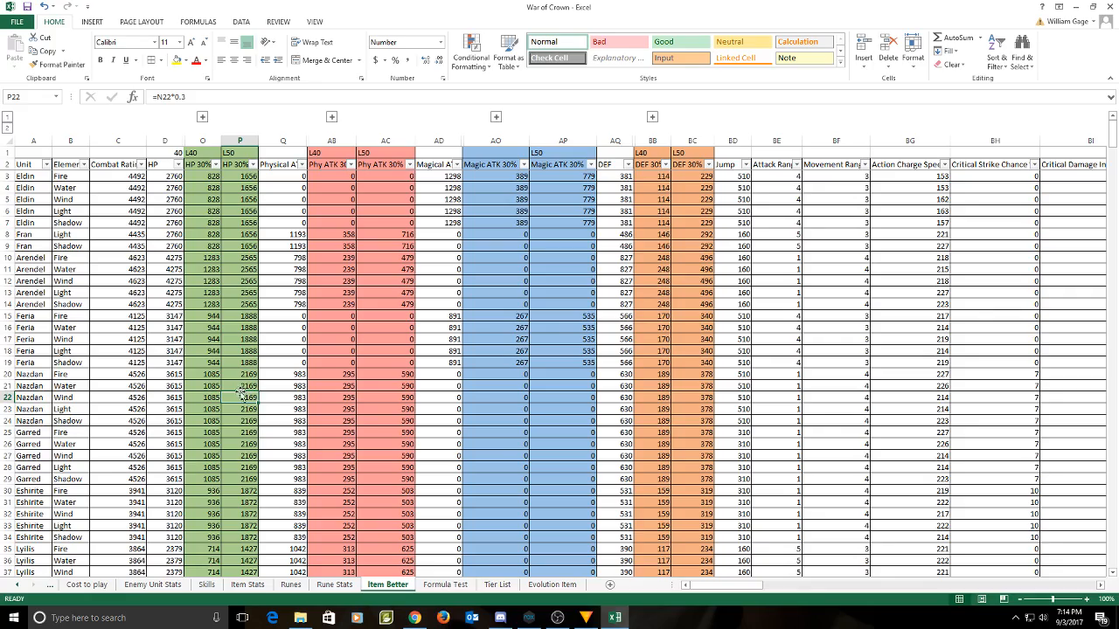
pyautogui.scroll(-3)
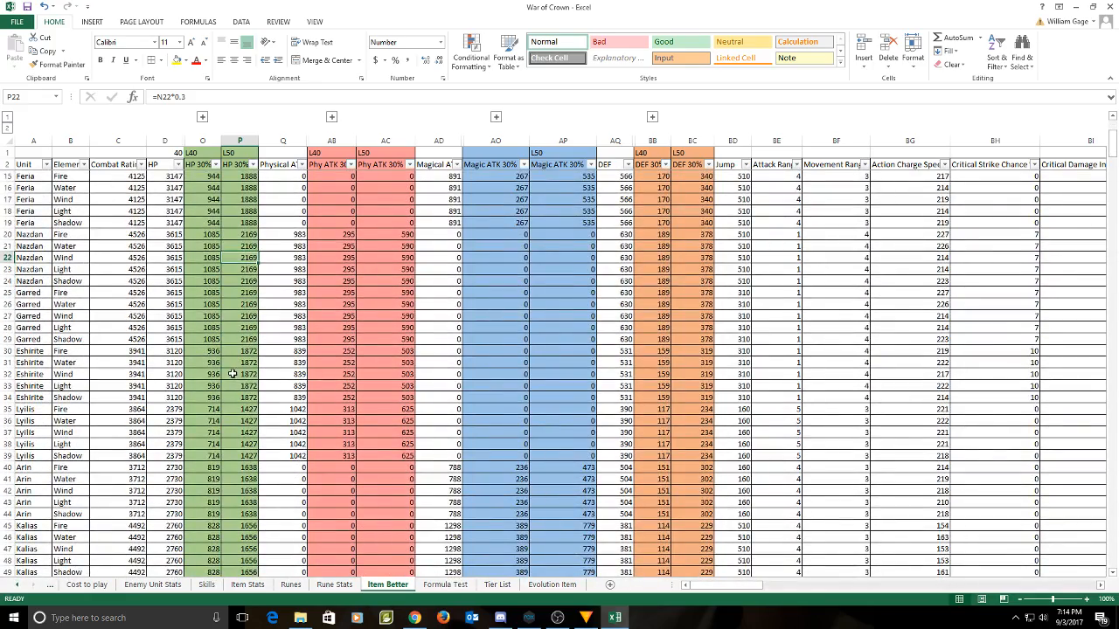
pyautogui.scroll(-3)
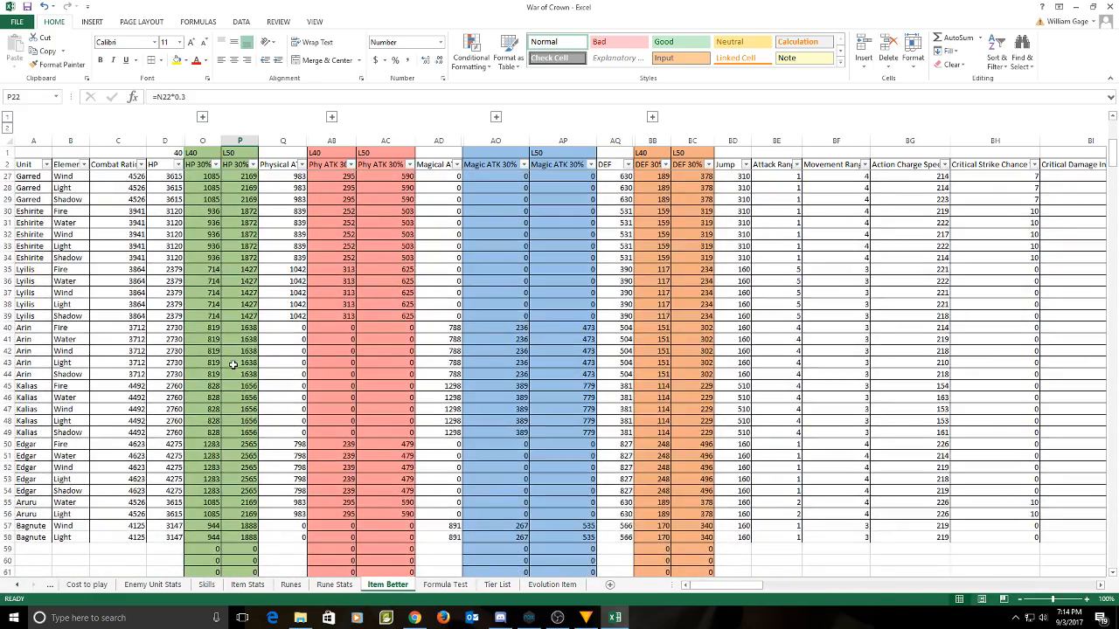
pyautogui.click(240, 466)
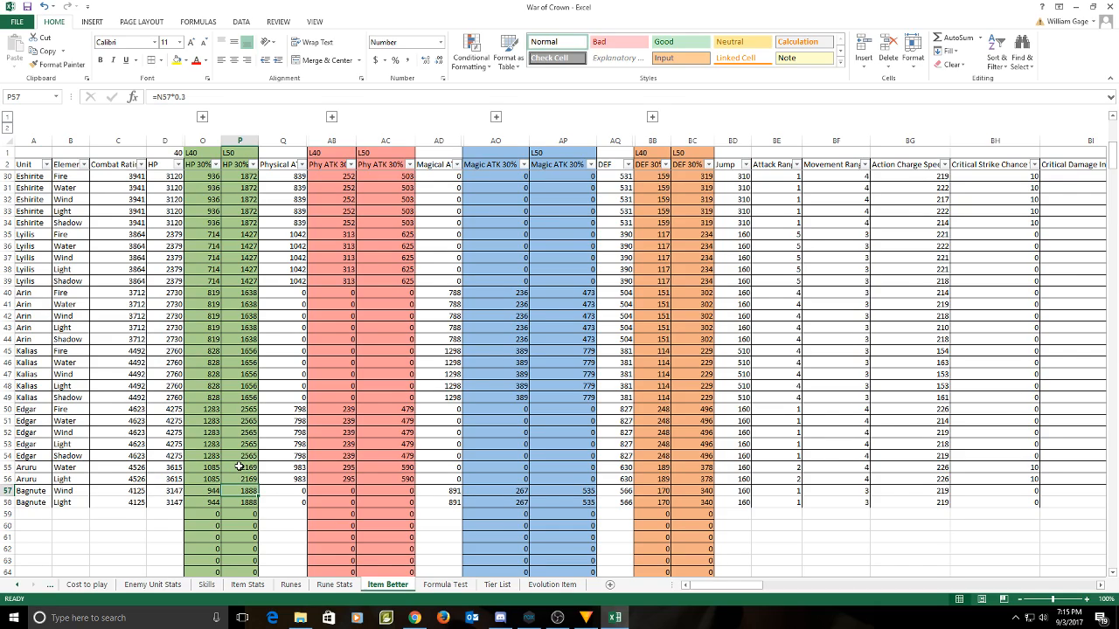
pyautogui.scroll(3)
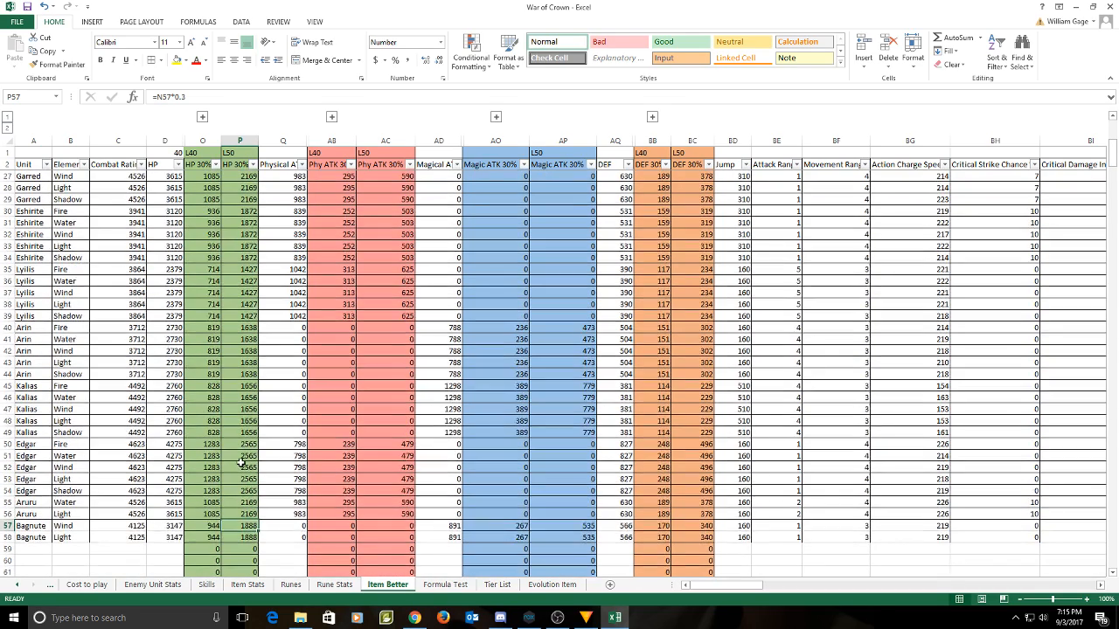
pyautogui.scroll(3)
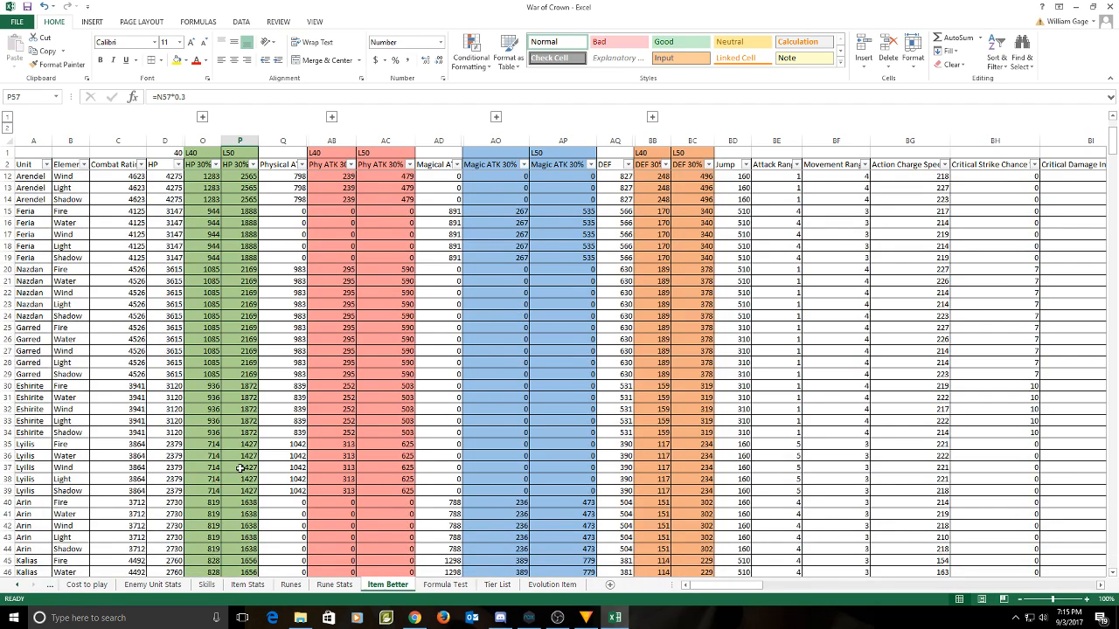
pyautogui.scroll(3)
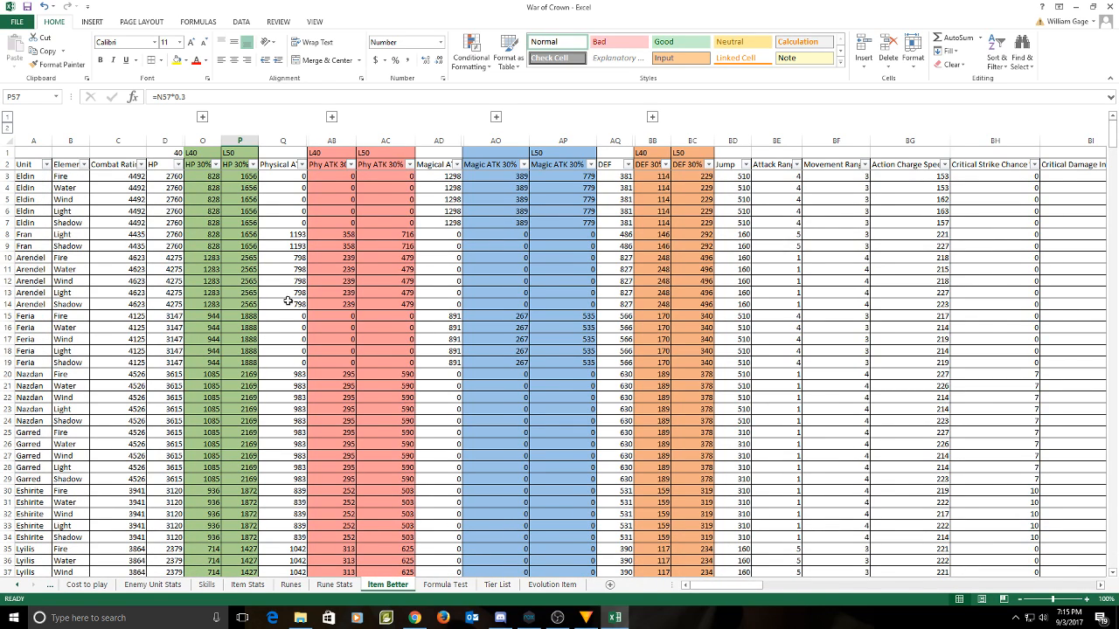
pyautogui.moveTo(668, 263)
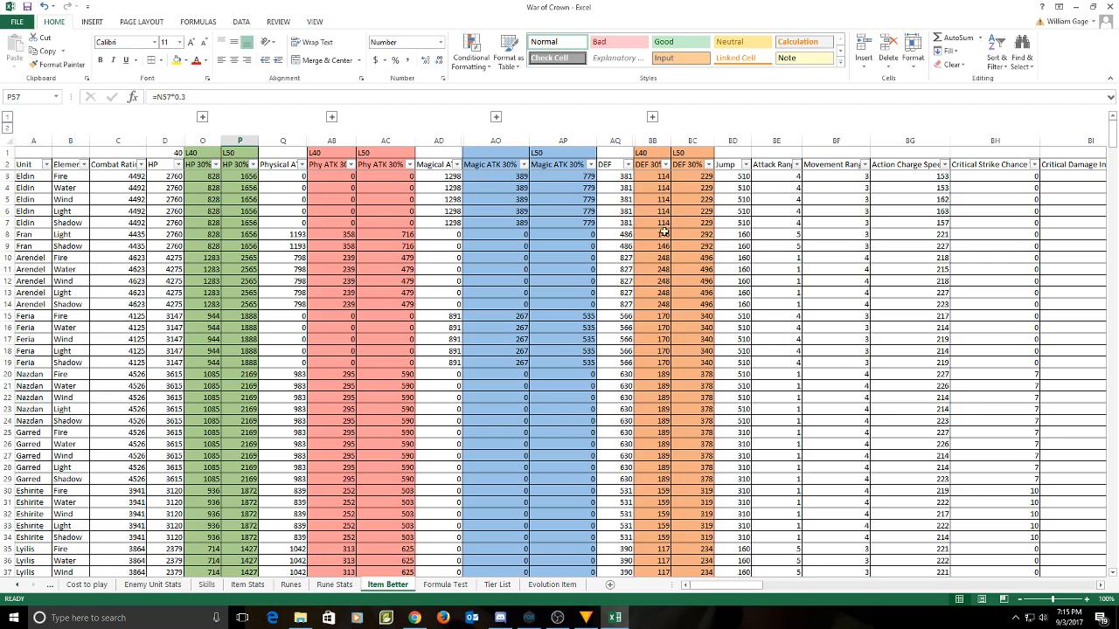
pyautogui.click(652, 292)
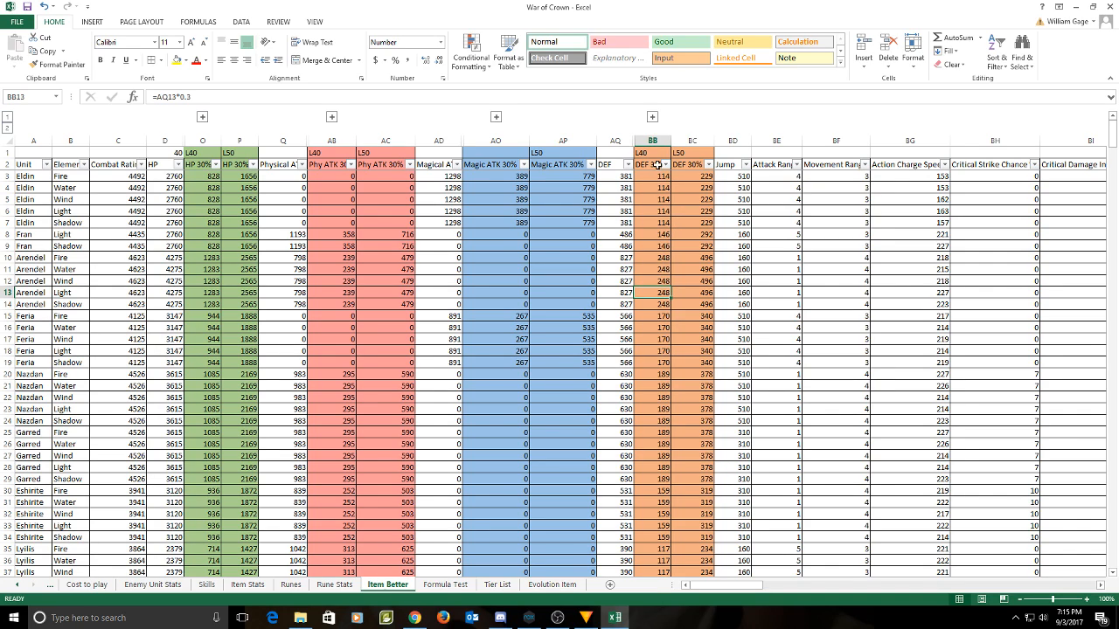
pyautogui.click(652, 140)
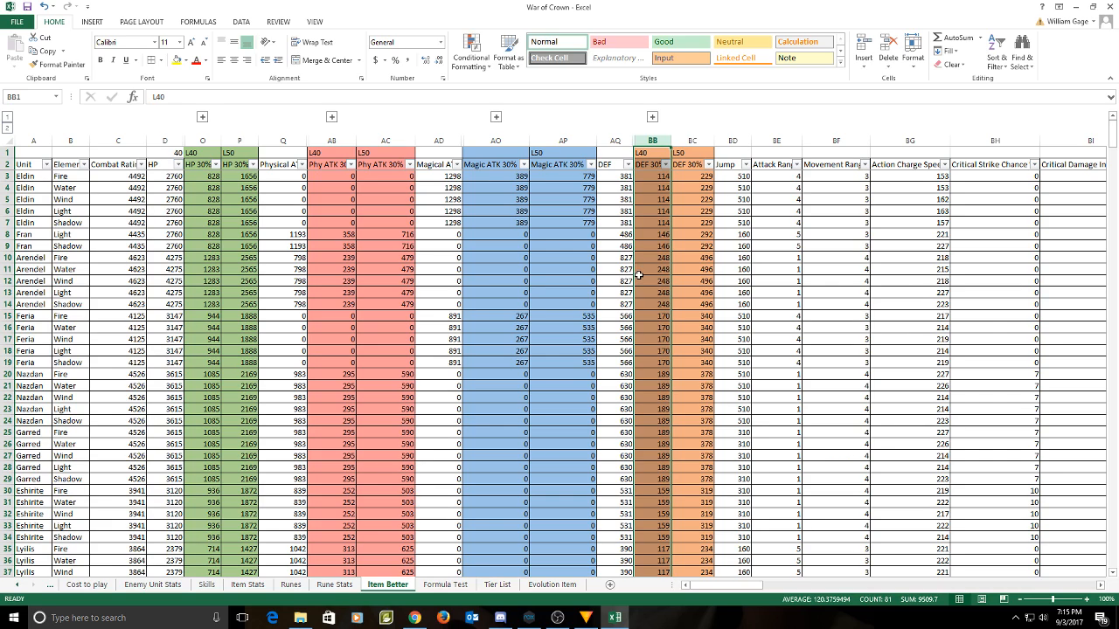
pyautogui.click(692, 188)
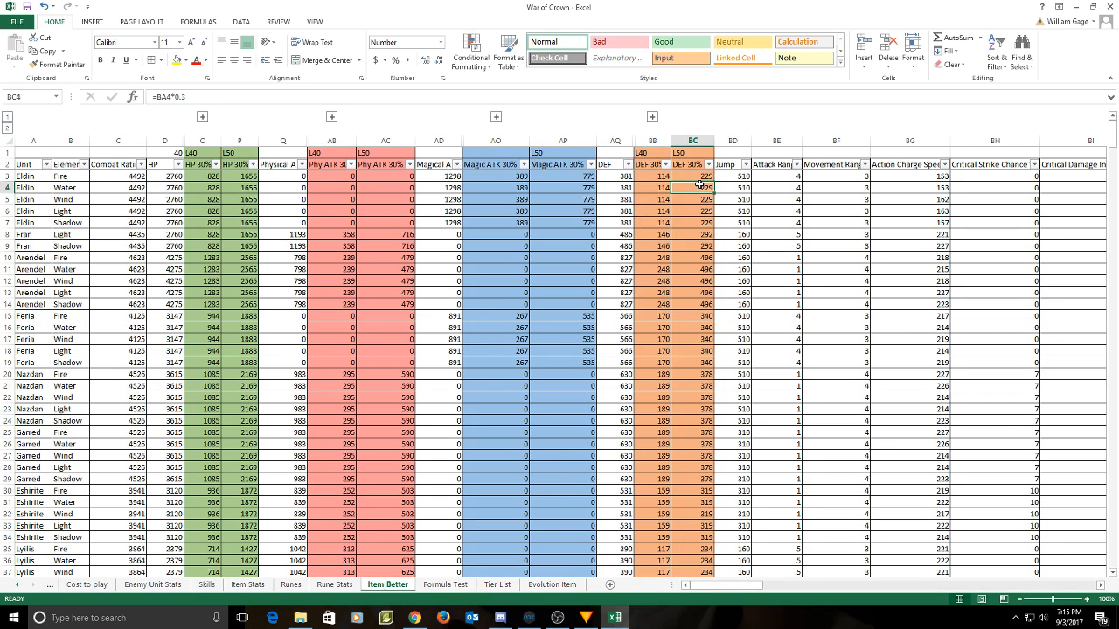
pyautogui.click(693, 176)
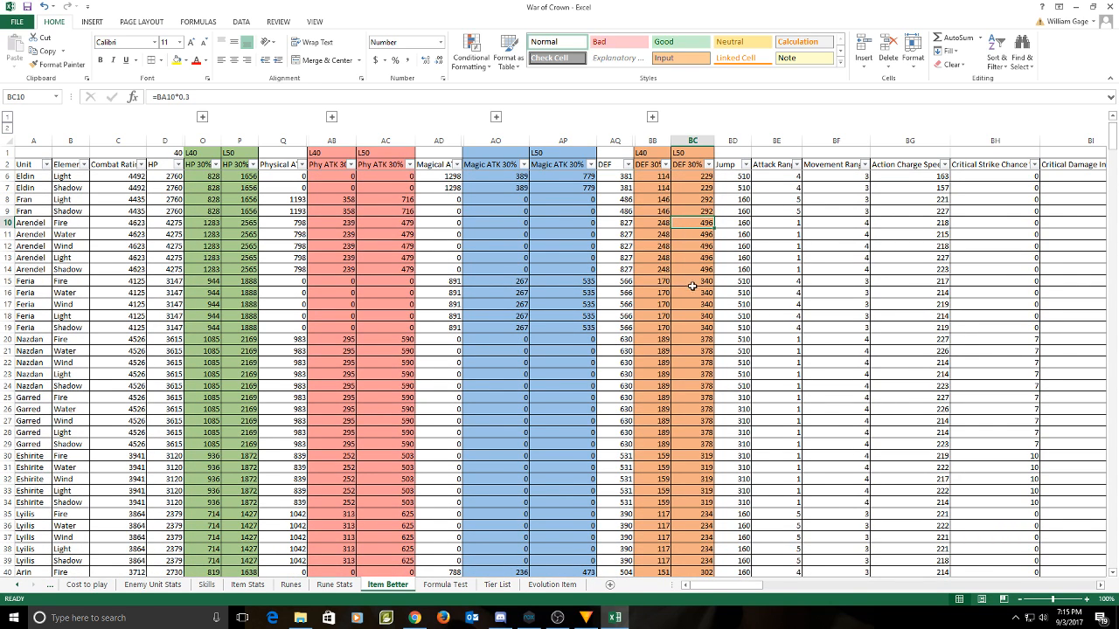
pyautogui.click(692, 280)
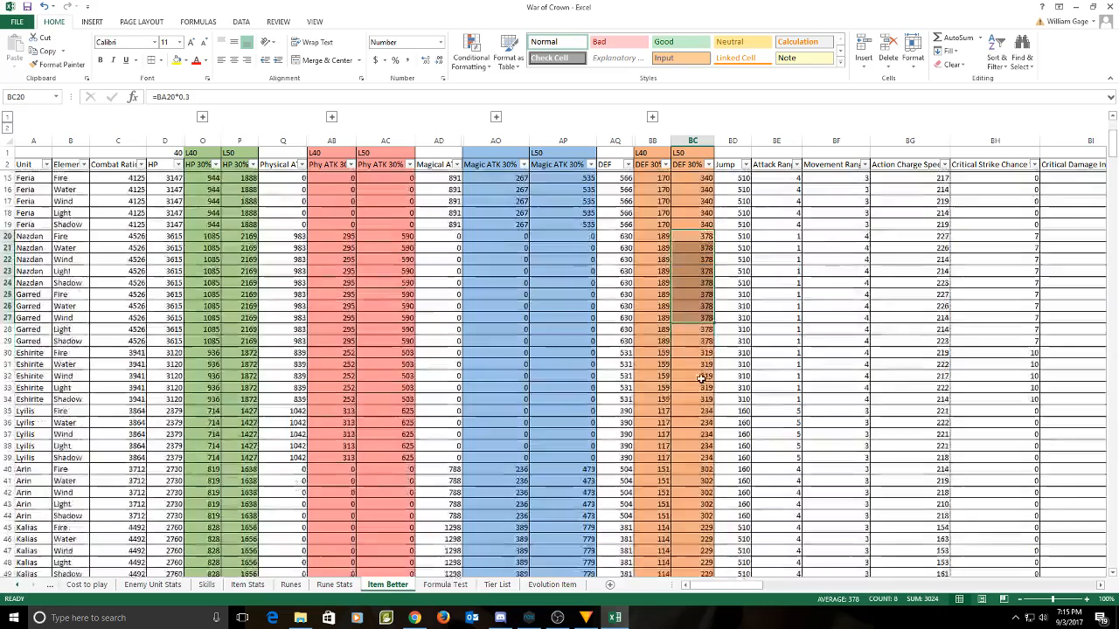
pyautogui.scroll(-3)
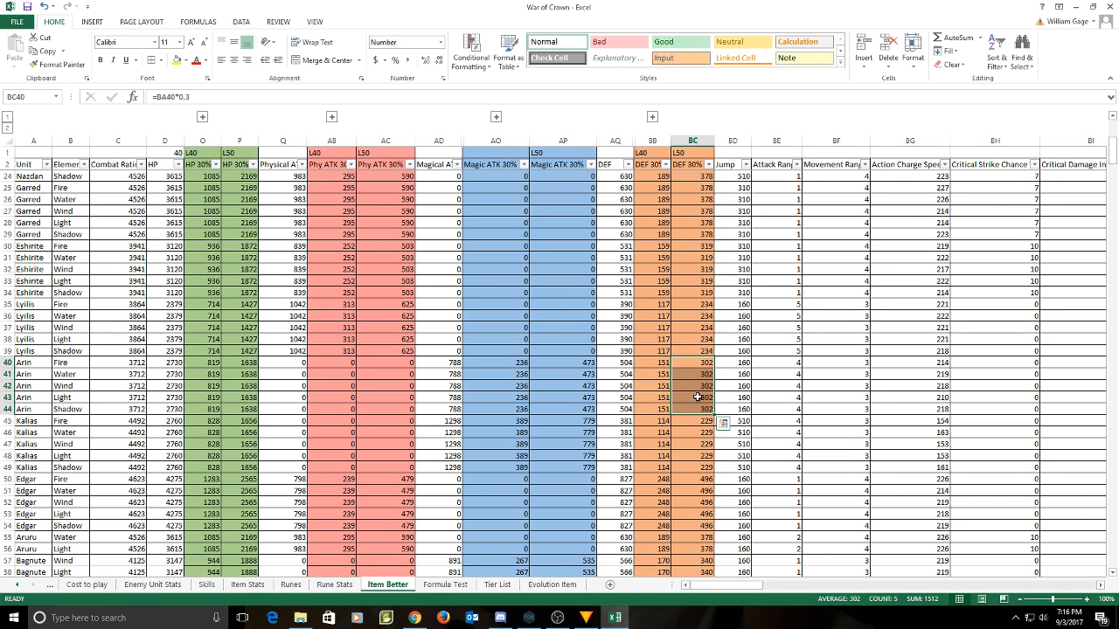
pyautogui.scroll(-3)
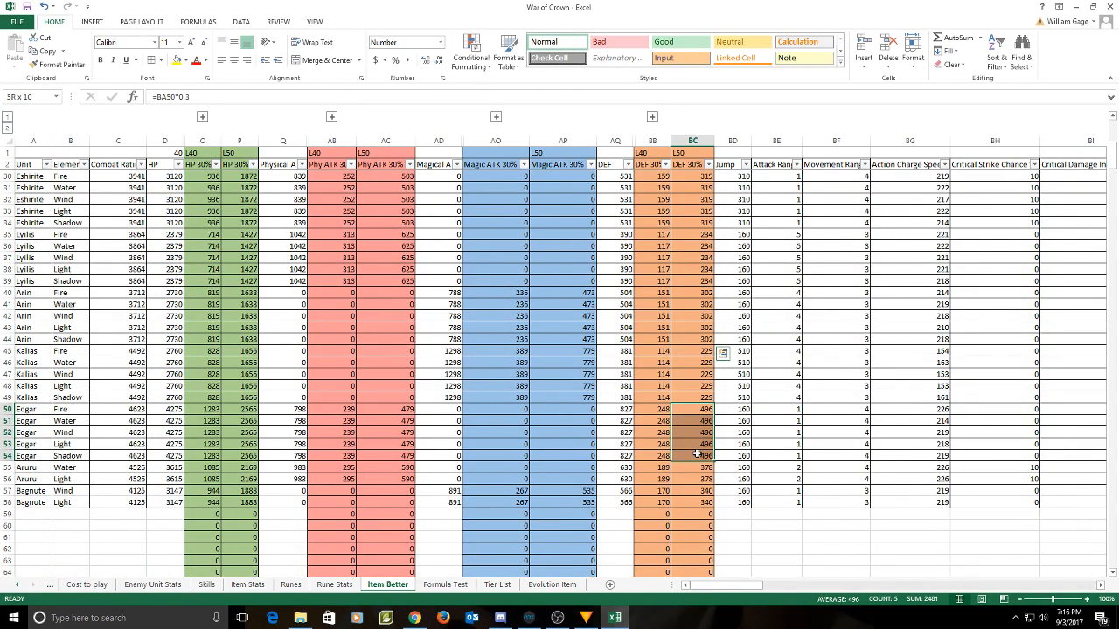
pyautogui.click(694, 497)
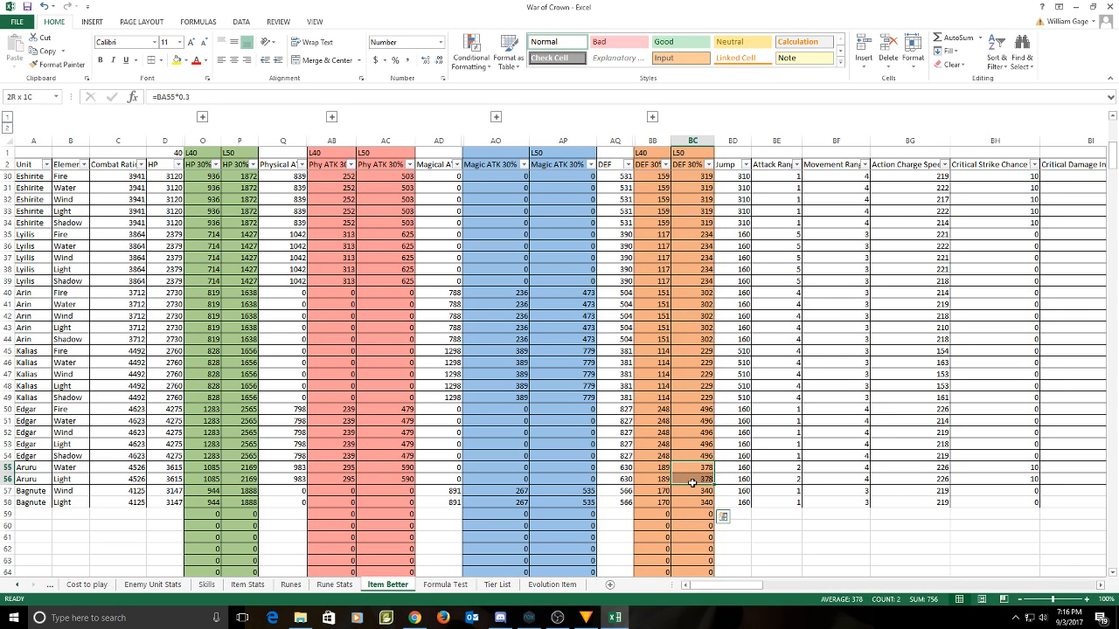
pyautogui.moveTo(693, 479); pyautogui.dragTo(693, 502)
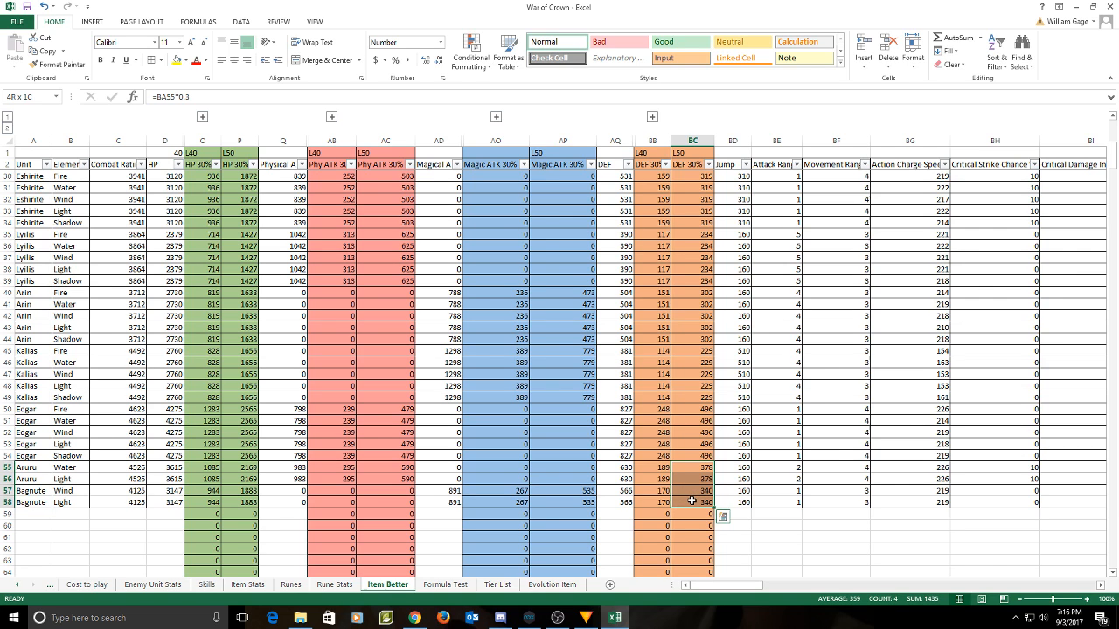
pyautogui.click(691, 470)
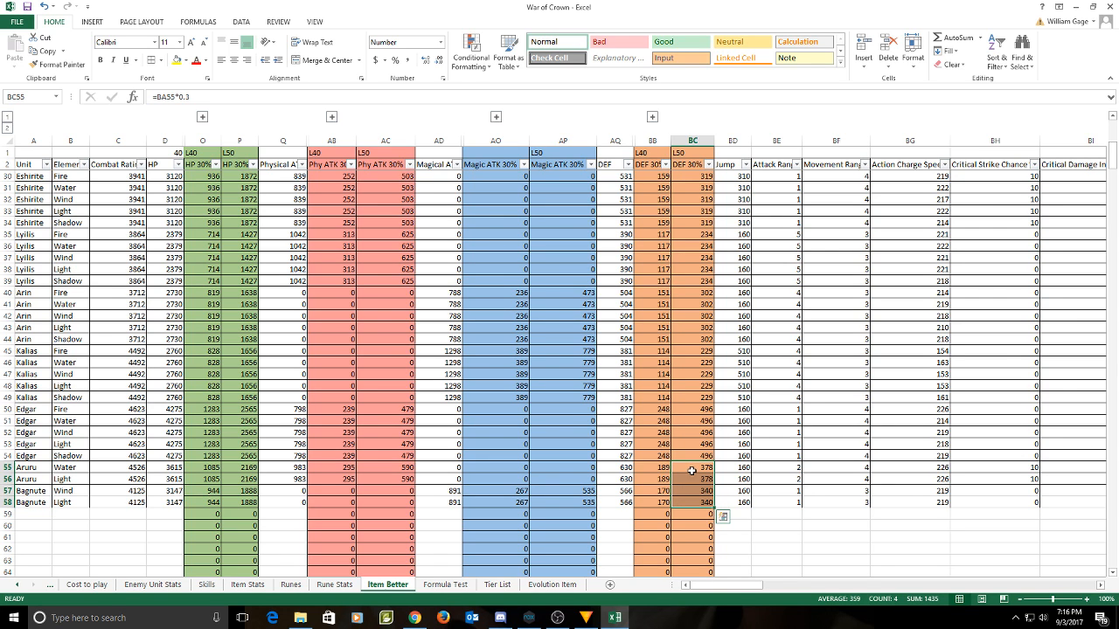
pyautogui.scroll(3)
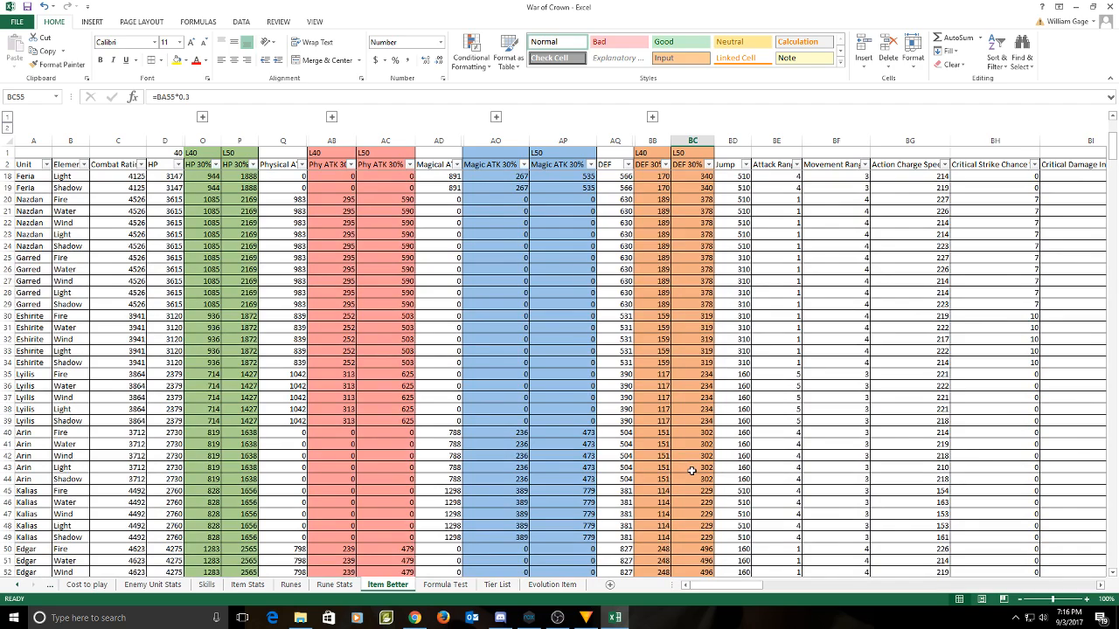
pyautogui.scroll(3)
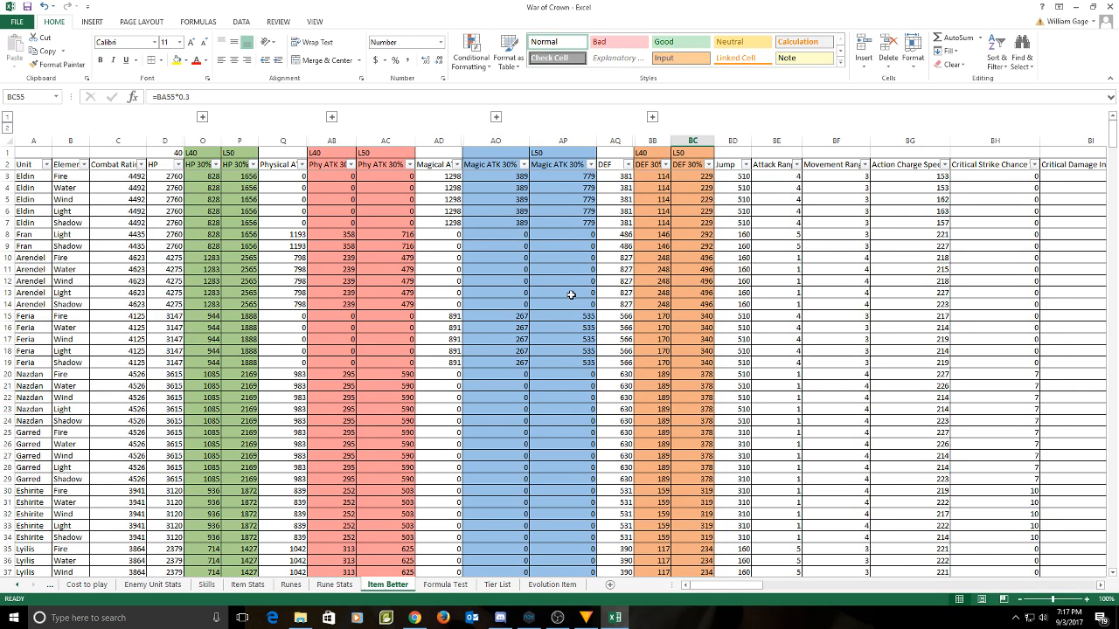
pyautogui.moveTo(387, 426)
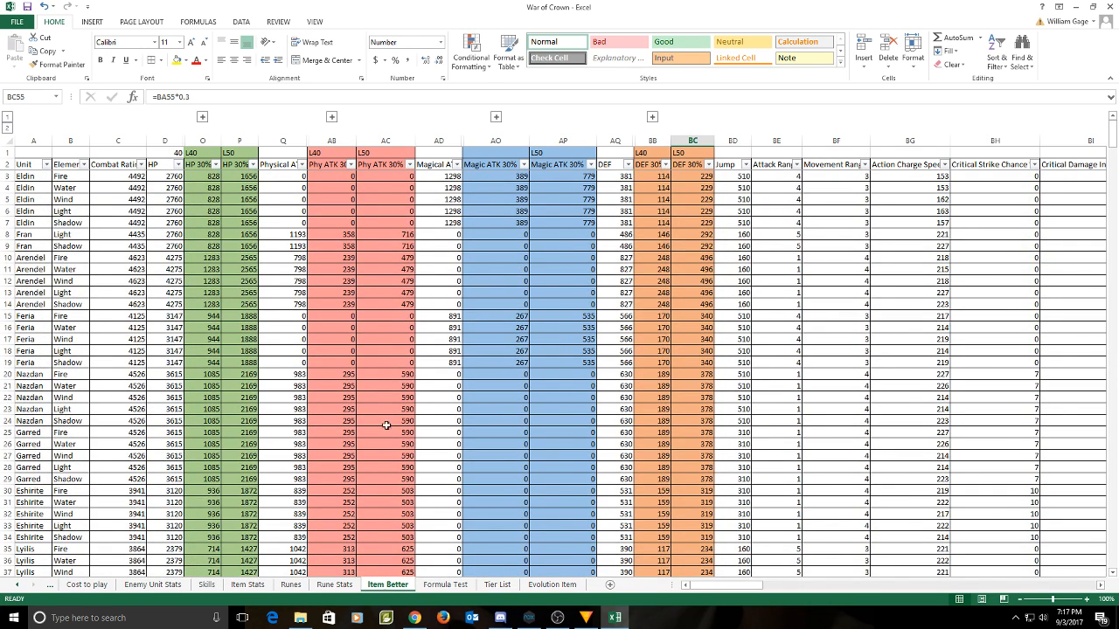
pyautogui.moveTo(242, 351)
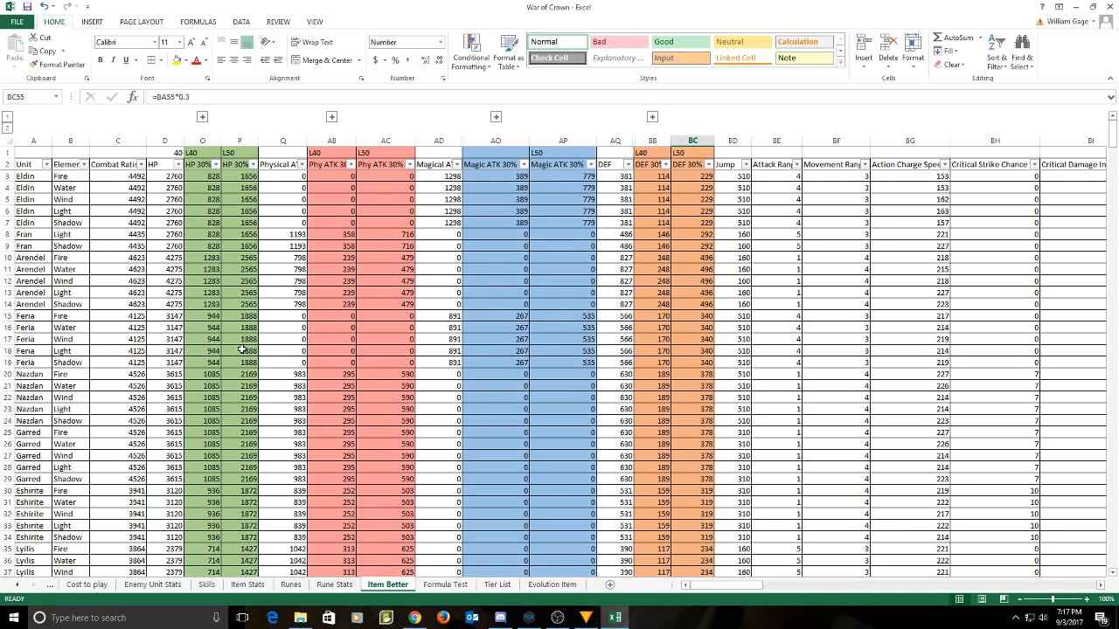
pyautogui.click(652, 327)
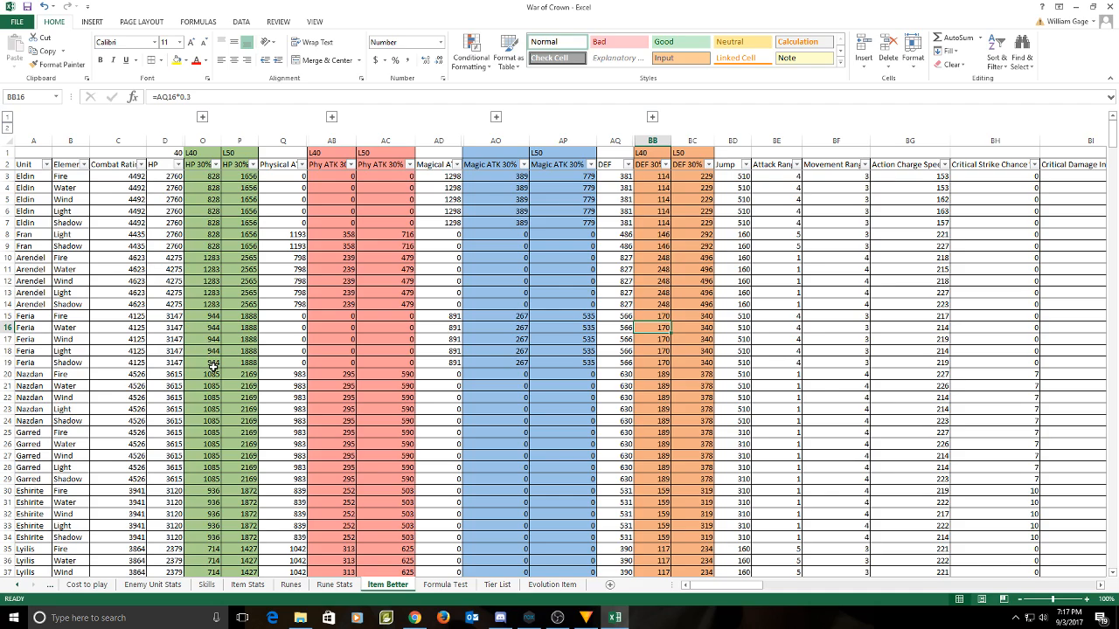
pyautogui.click(201, 339)
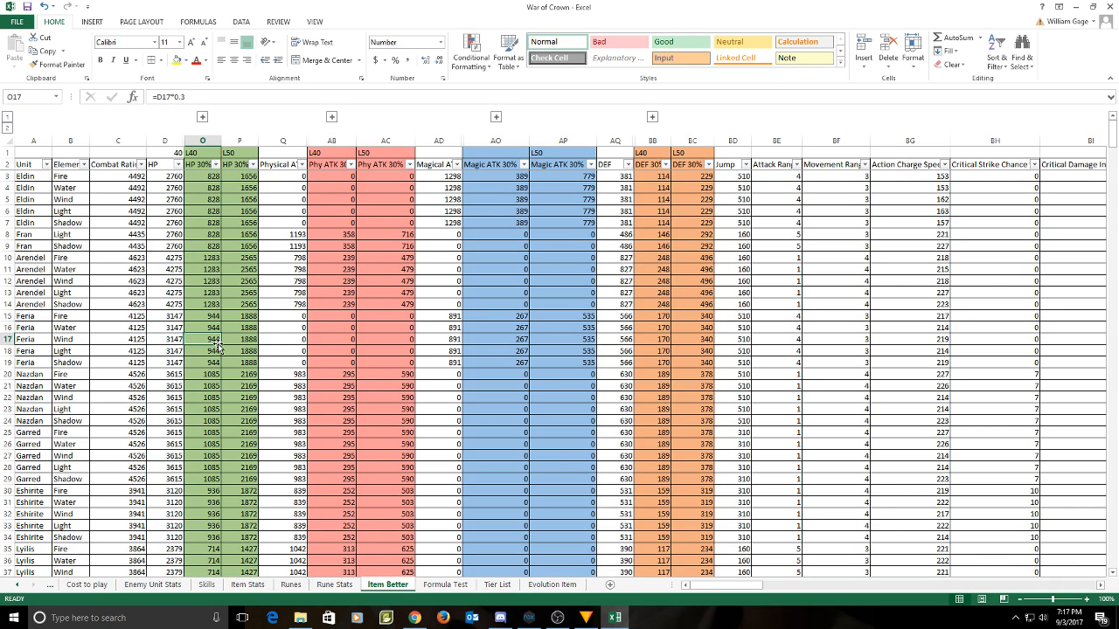
pyautogui.moveTo(228, 307)
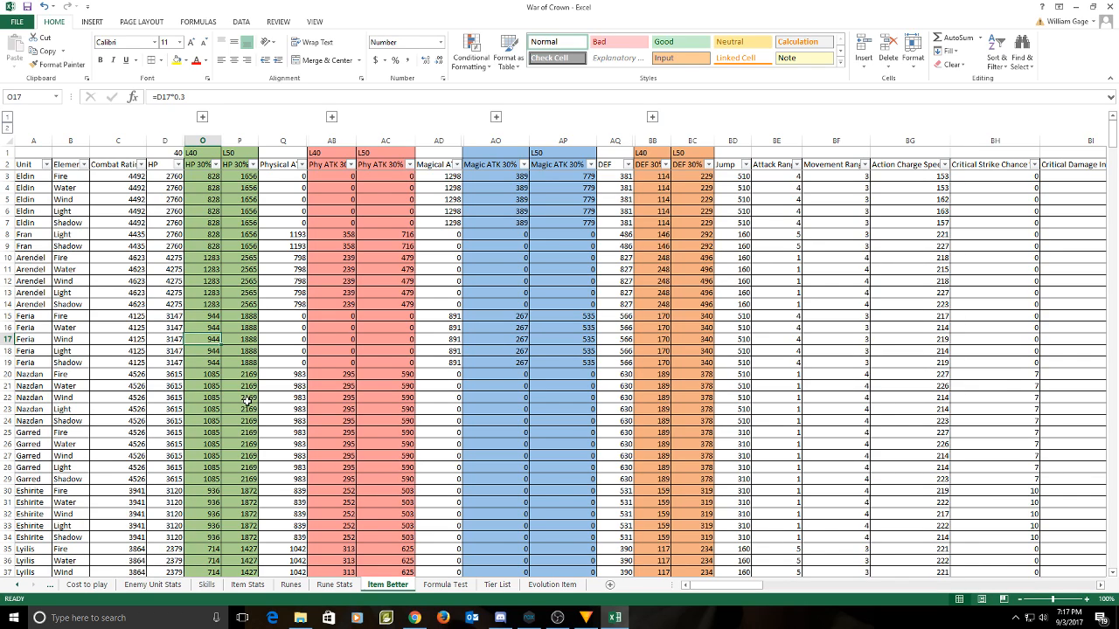
pyautogui.moveTo(281, 388)
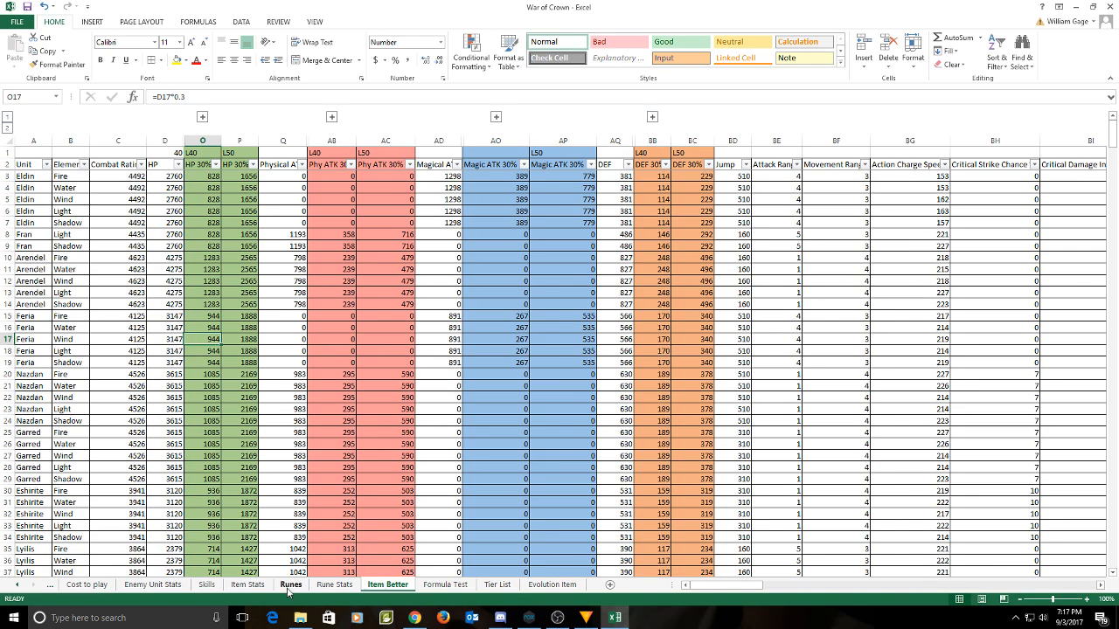
pyautogui.moveTo(374, 503)
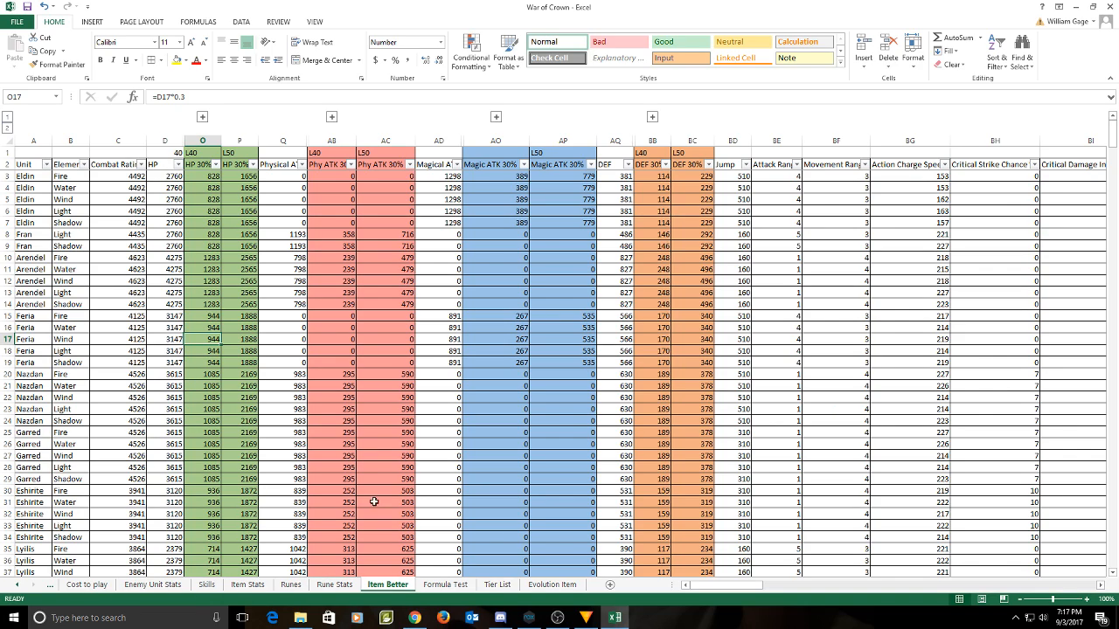
pyautogui.moveTo(210, 363)
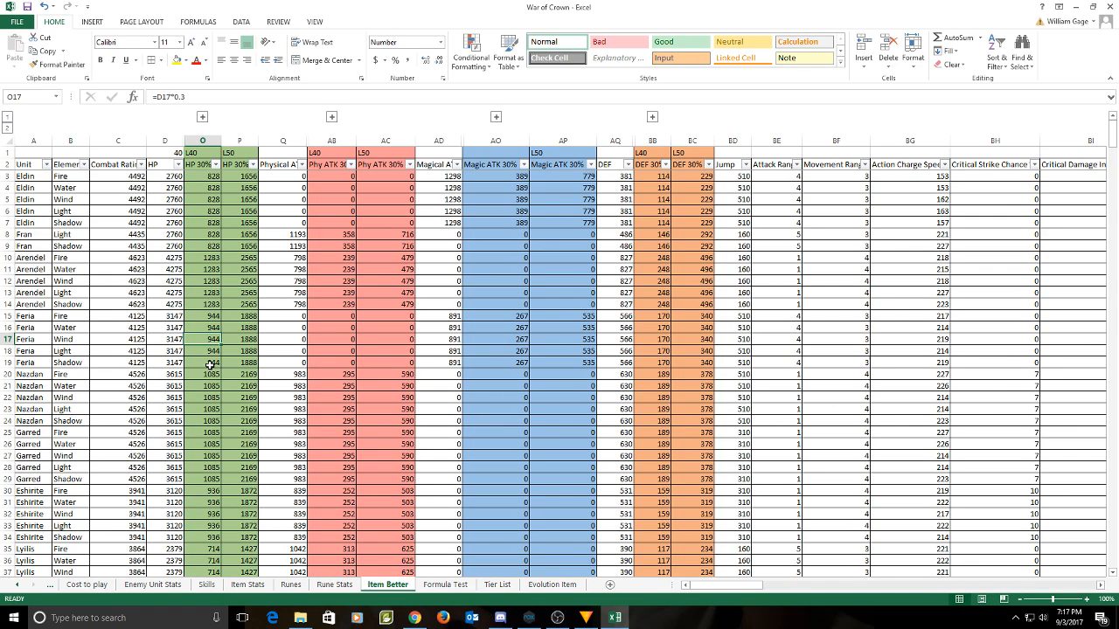